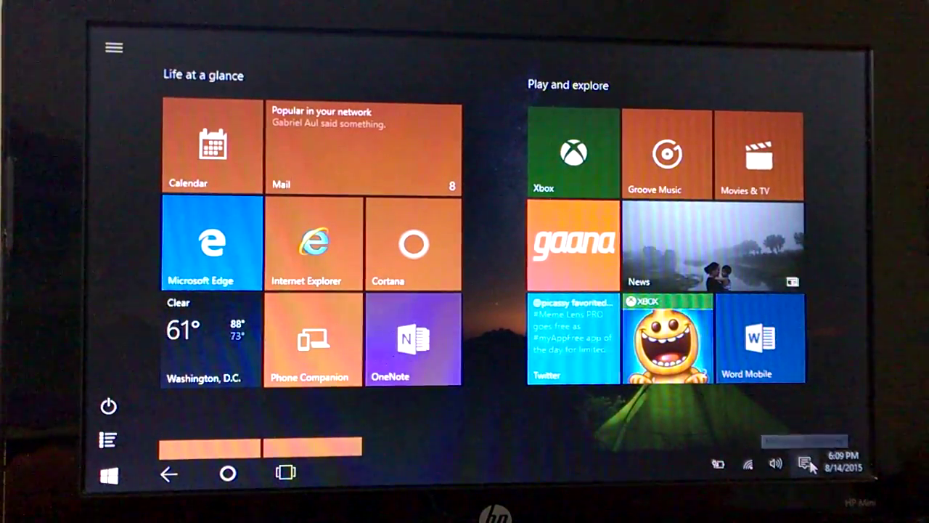
# Show the Action Center panel listing myAppFree and Mail notifications over the Start screen
pyautogui.click(805, 465)
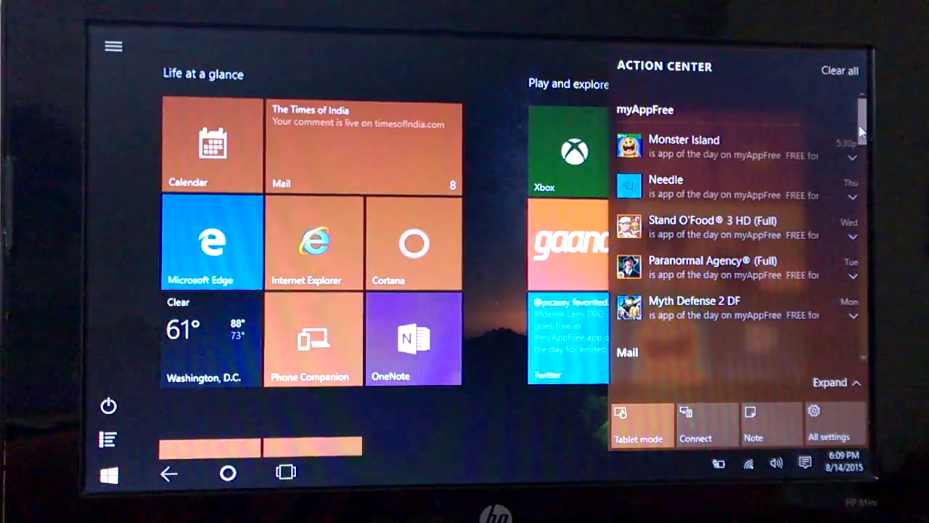
pyautogui.scroll(-3)
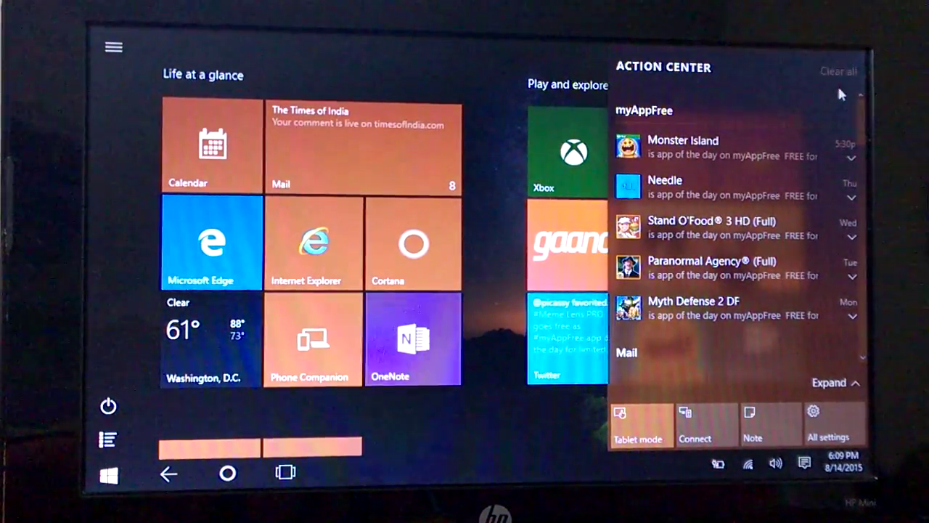
pyautogui.moveTo(784, 165)
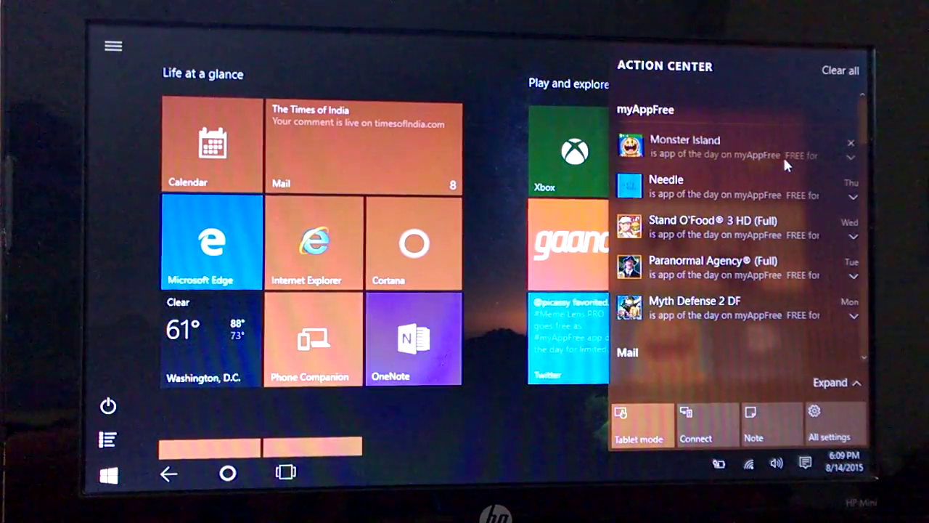
# Dismiss the Monster Island and other myAppFree notifications, leaving the Start screen
pyautogui.click(850, 142)
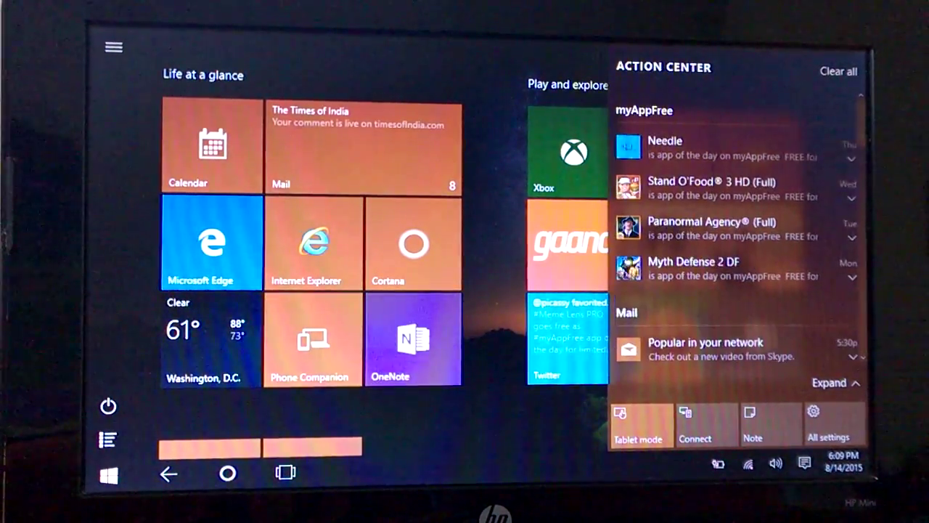
pyautogui.moveTo(709, 141)
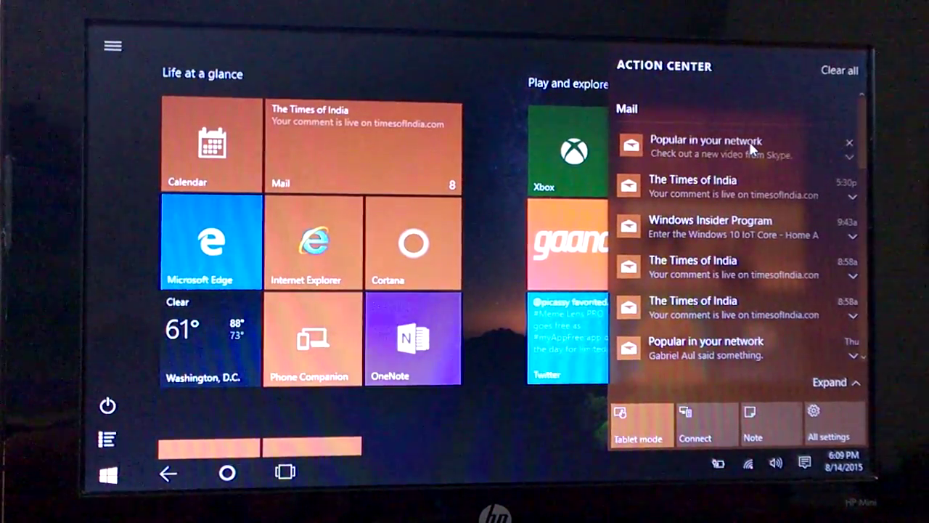
pyautogui.click(847, 139)
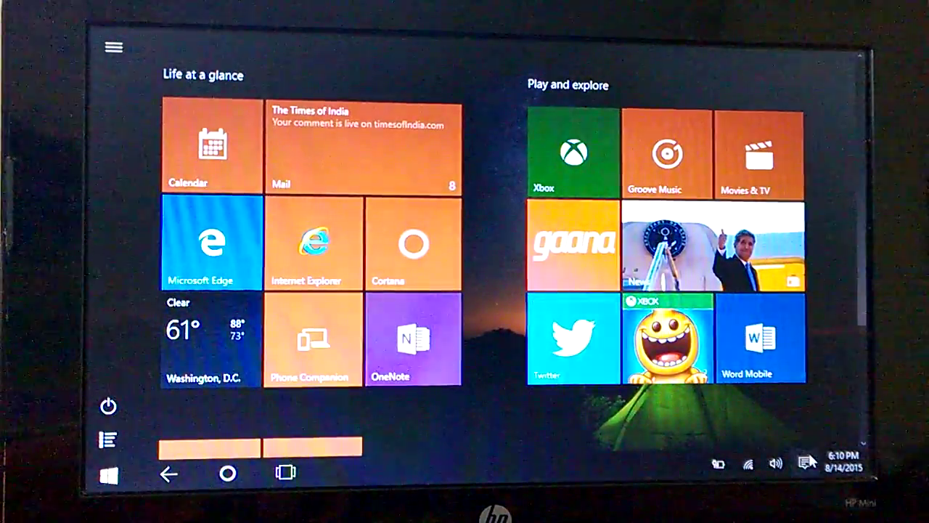
# Follow the 'Updates were installed' notification into Windows Update, then confirm no notifications remain
pyautogui.click(804, 463)
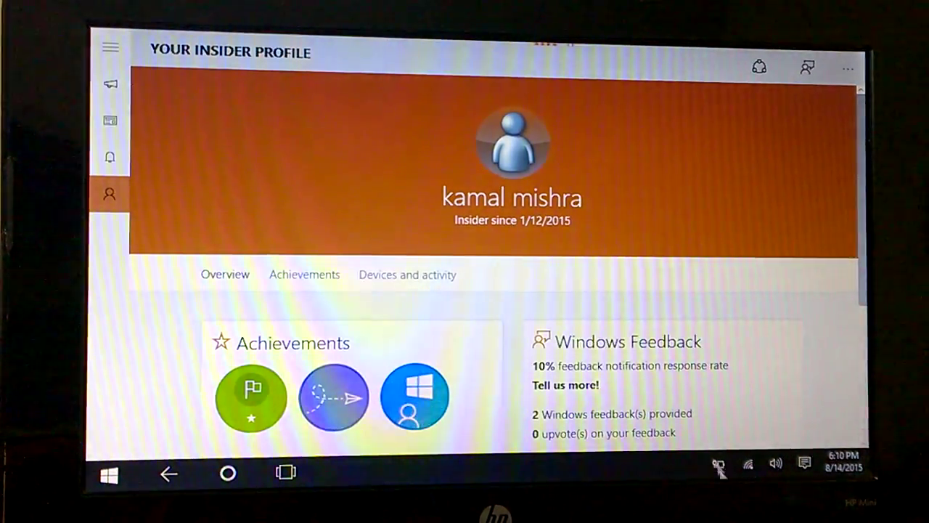
pyautogui.click(804, 464)
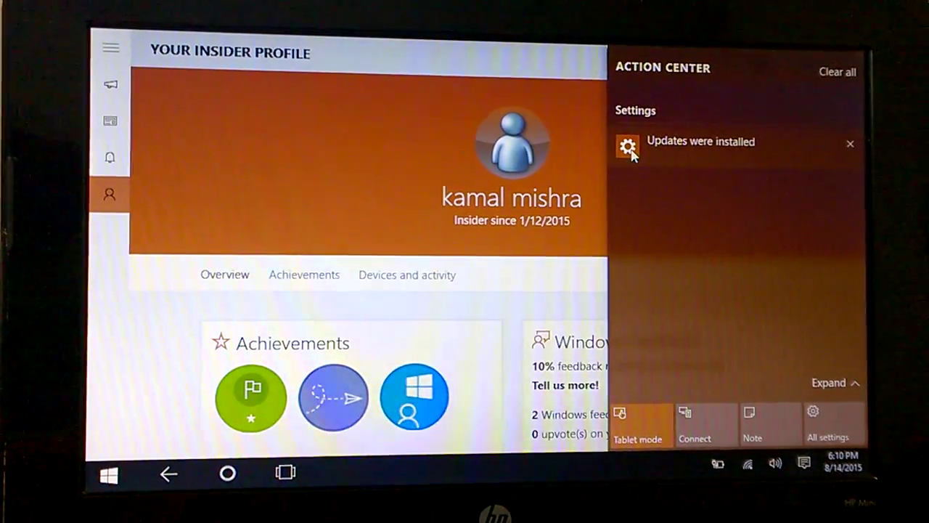
pyautogui.click(700, 143)
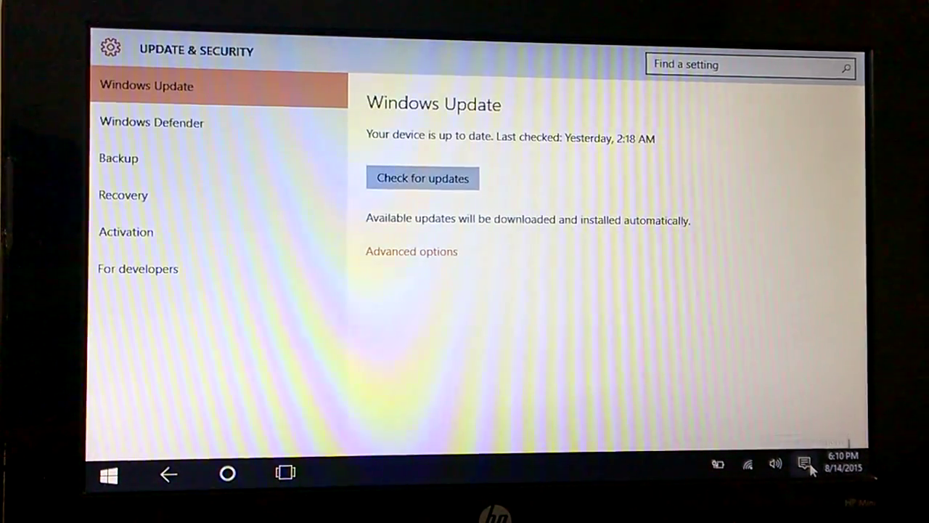
pyautogui.click(804, 464)
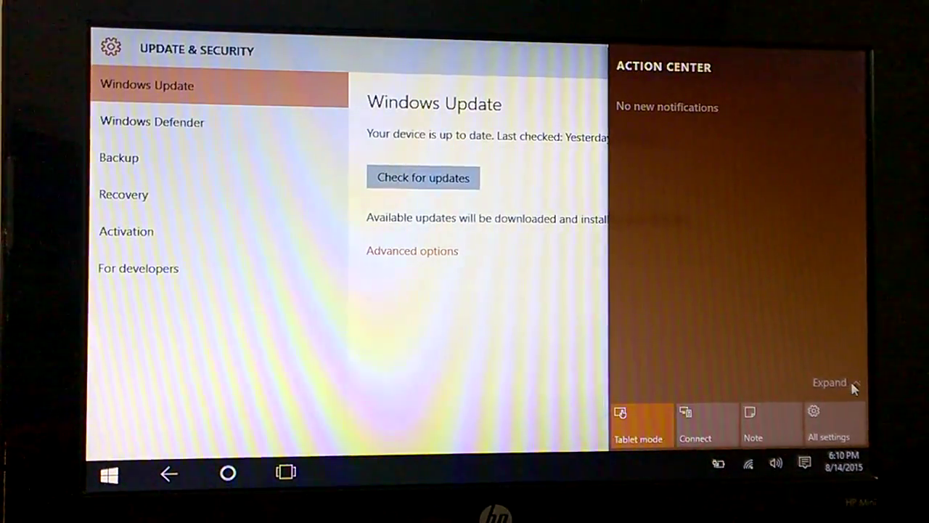
# Expand the quick actions fully and raise screen brightness from 50% to 75%
pyautogui.click(828, 383)
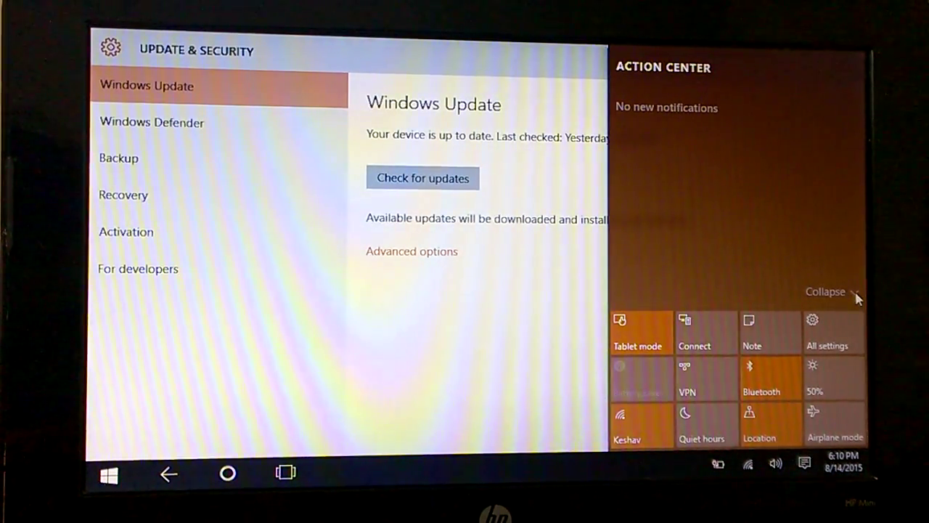
pyautogui.click(824, 291)
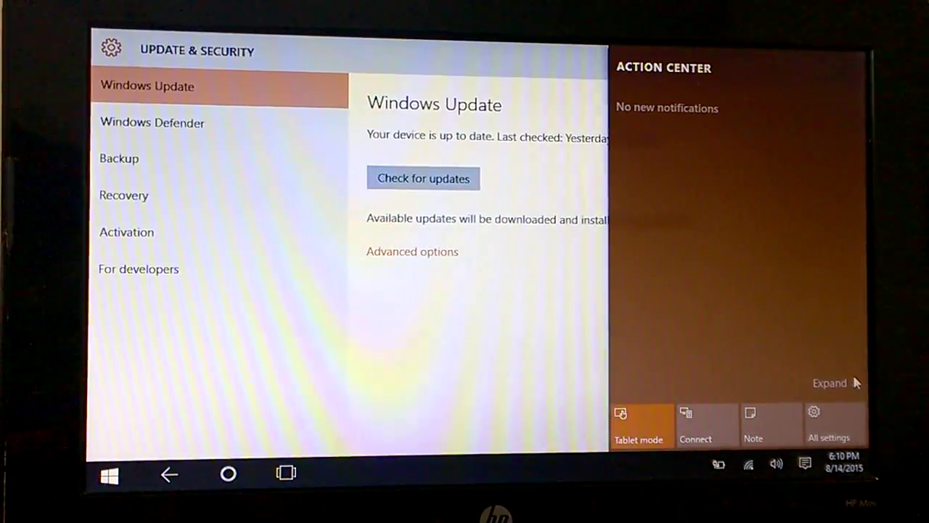
pyautogui.click(826, 383)
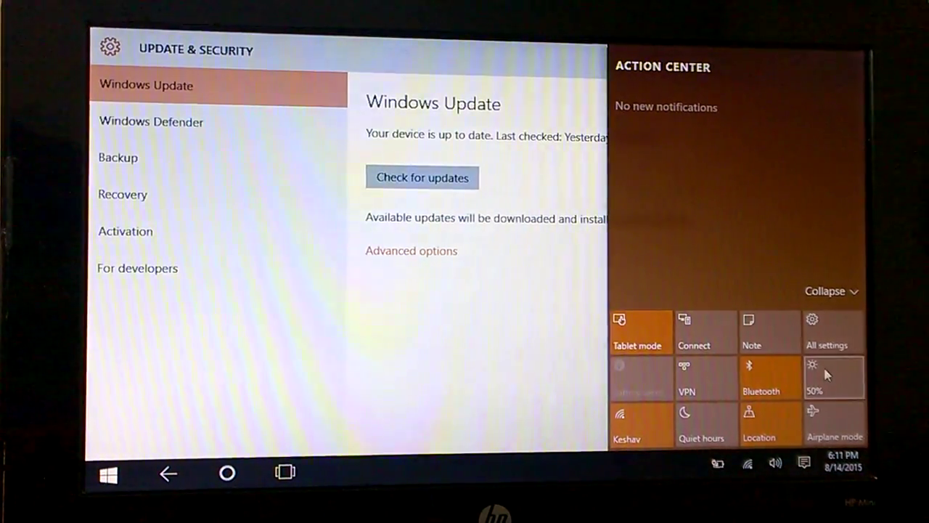
pyautogui.click(831, 378)
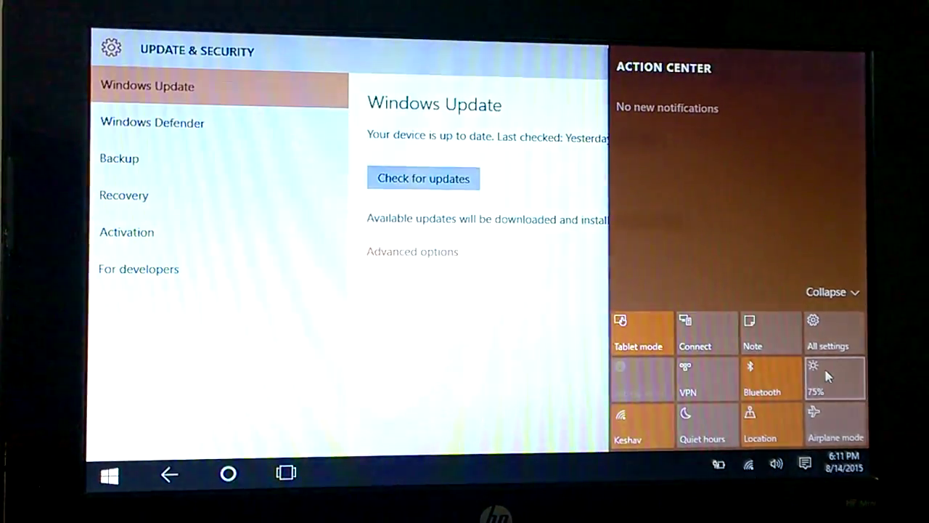